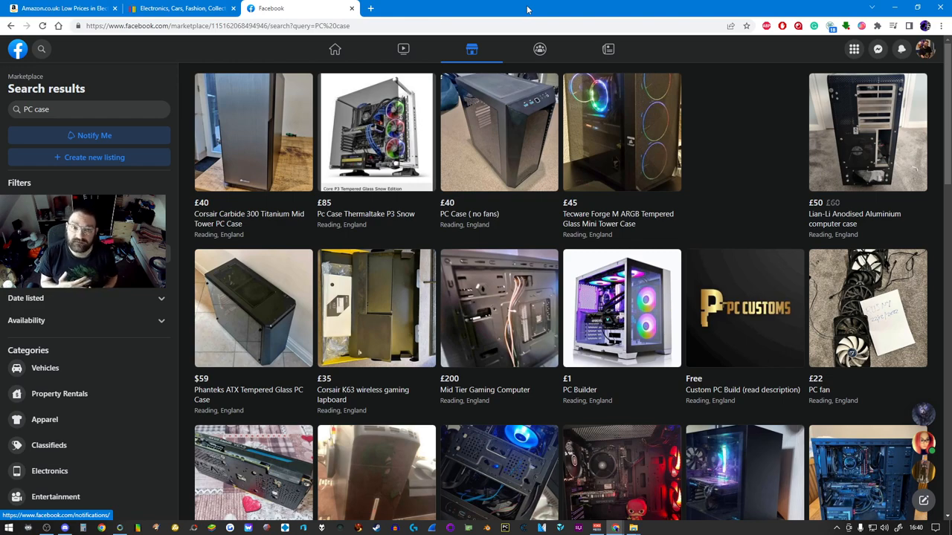
- On the eBay tab, search for 'Dell Optiplex ATX adaptor'
click(183, 8)
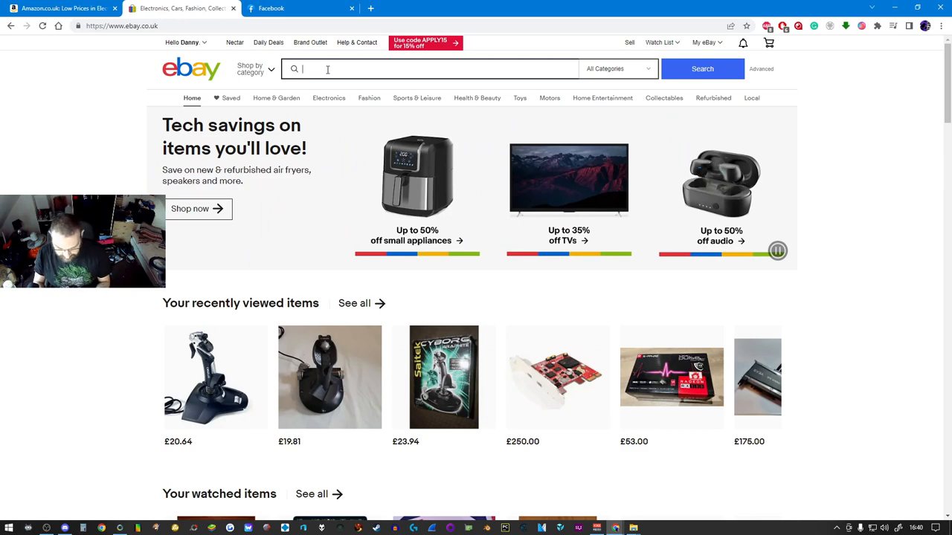
text(Dell p)
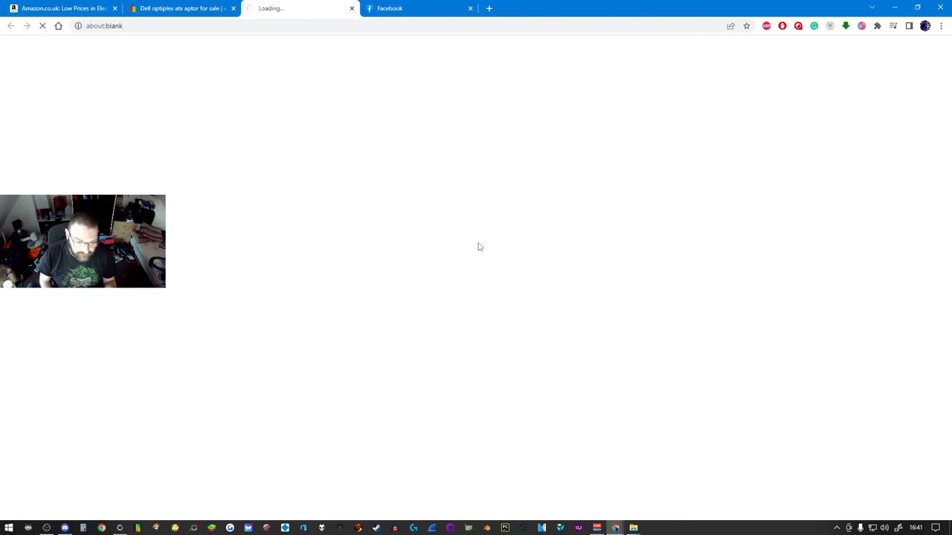
mouse_move(712, 355)
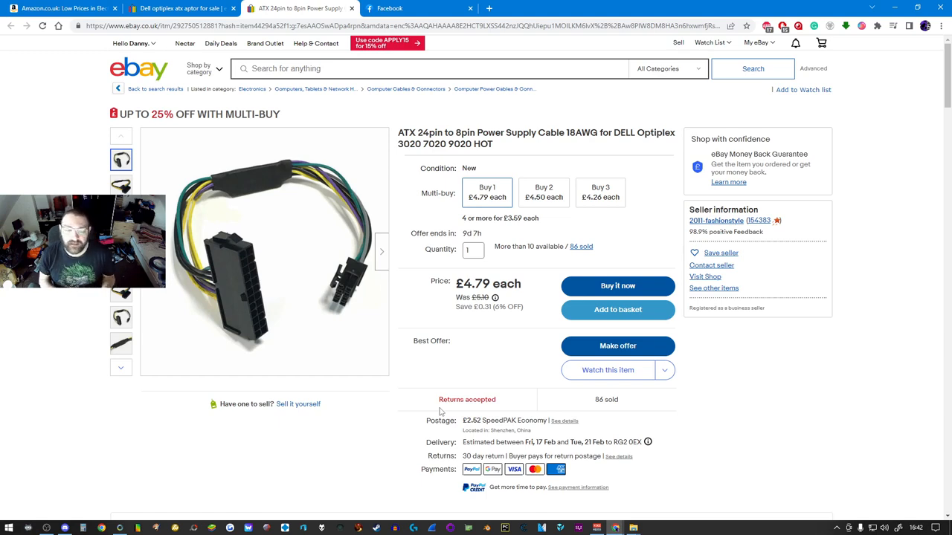
- Open the £40 Corsair Carbide 300 Titanium case listing from the Marketplace results and browse its photos
click(419, 8)
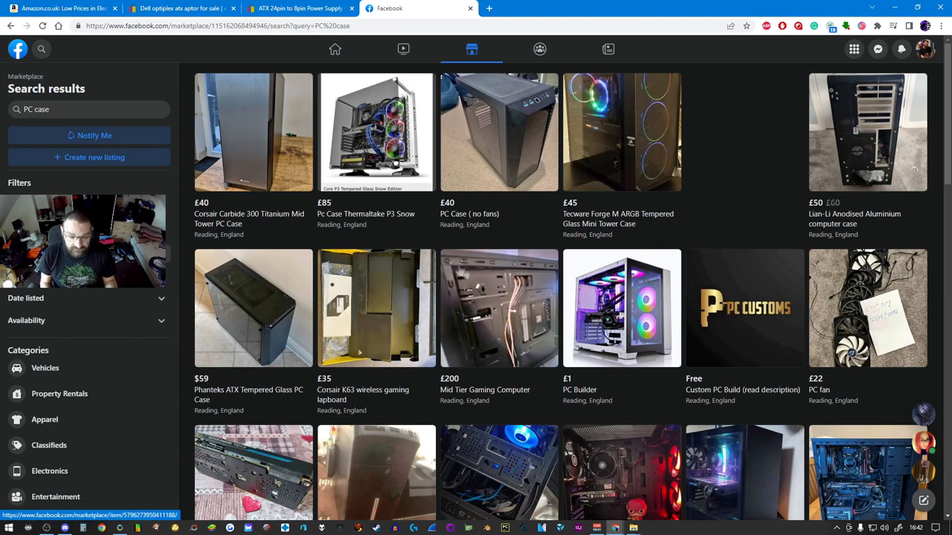
mouse_move(390, 285)
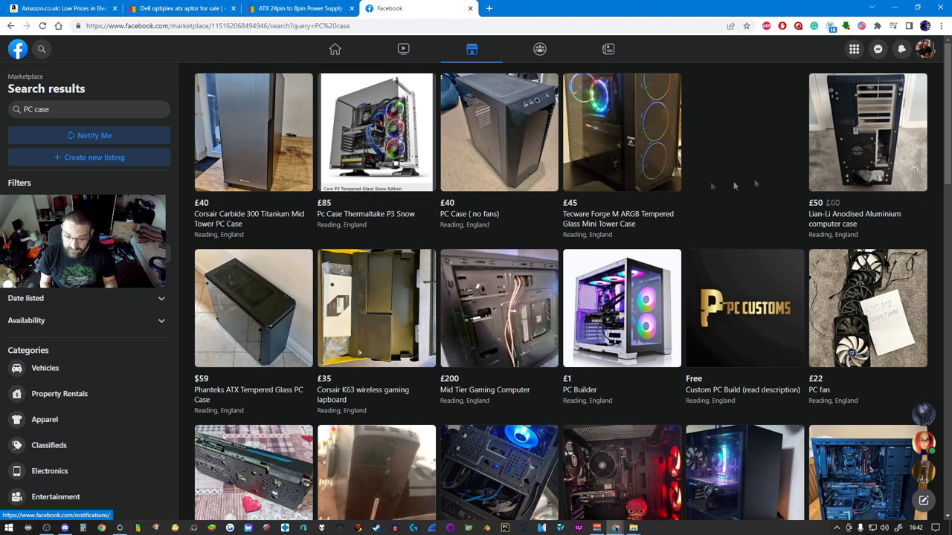
mouse_move(267, 198)
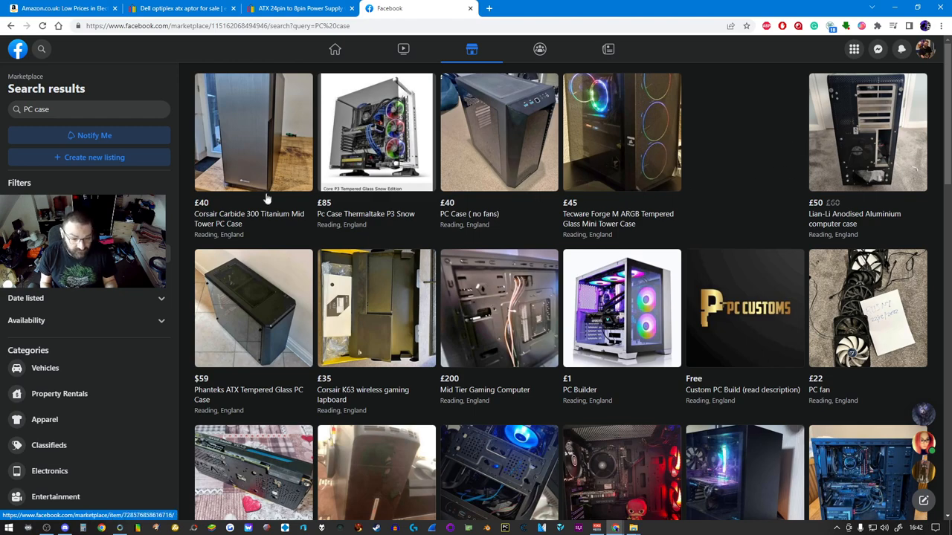
click(253, 132)
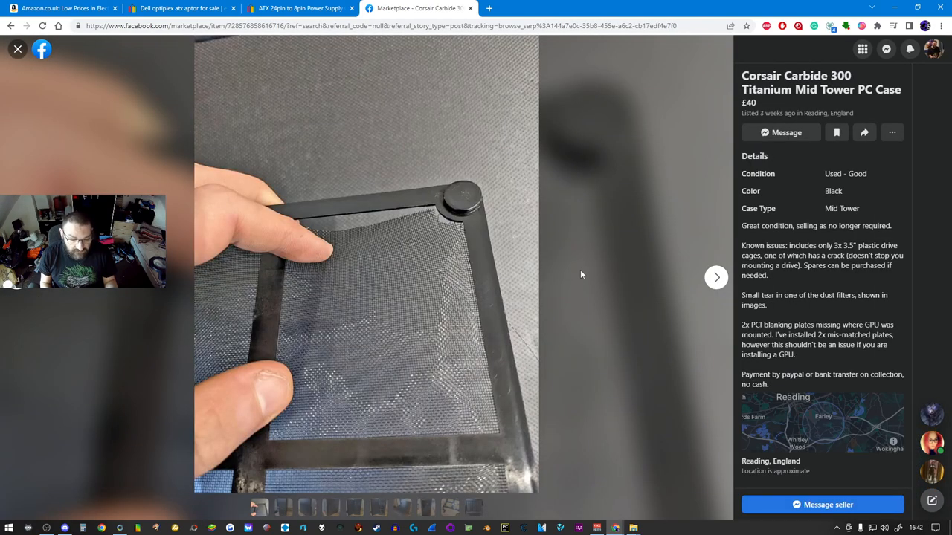
click(715, 278)
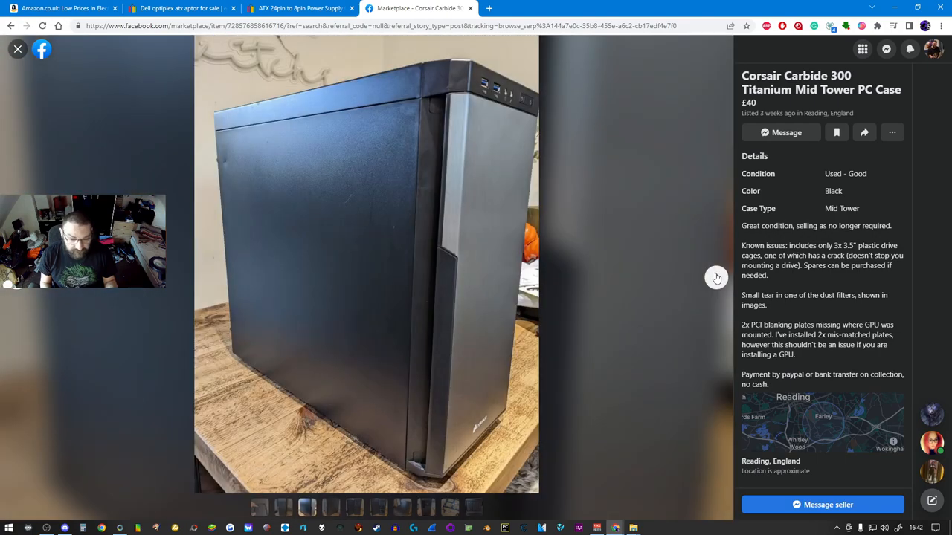
click(354, 508)
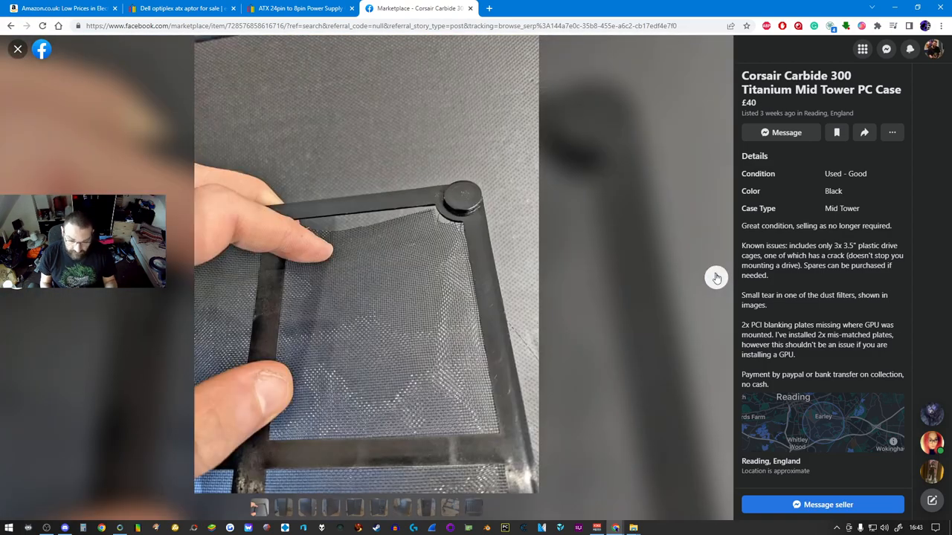
click(307, 507)
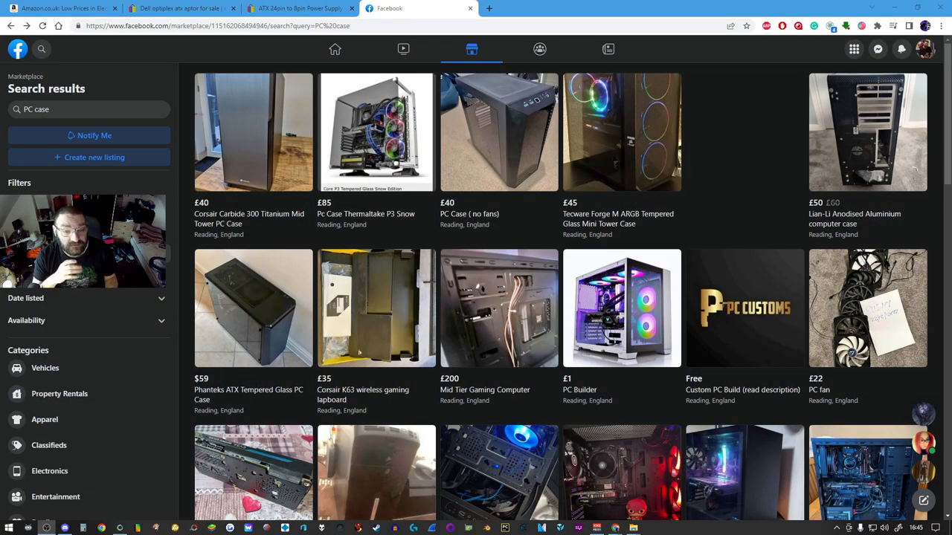
mouse_move(335, 49)
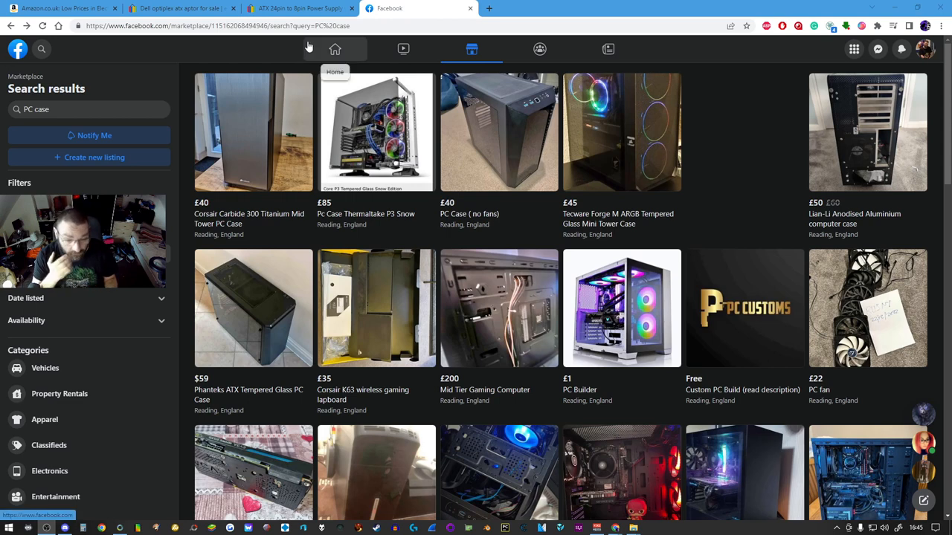
mouse_move(361, 124)
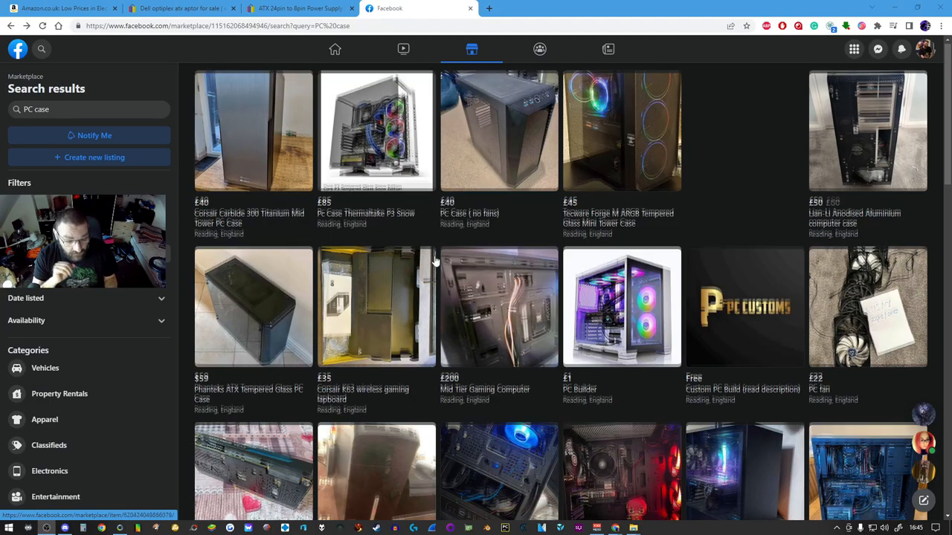
- Scroll through the Marketplace PC case results and select the 'PC case' search term
scroll(down, 3)
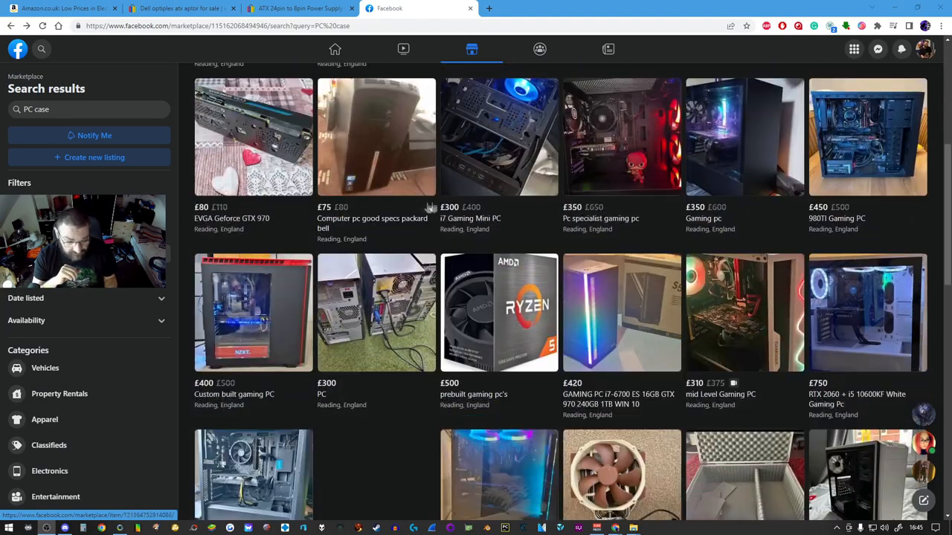
scroll(up, 3)
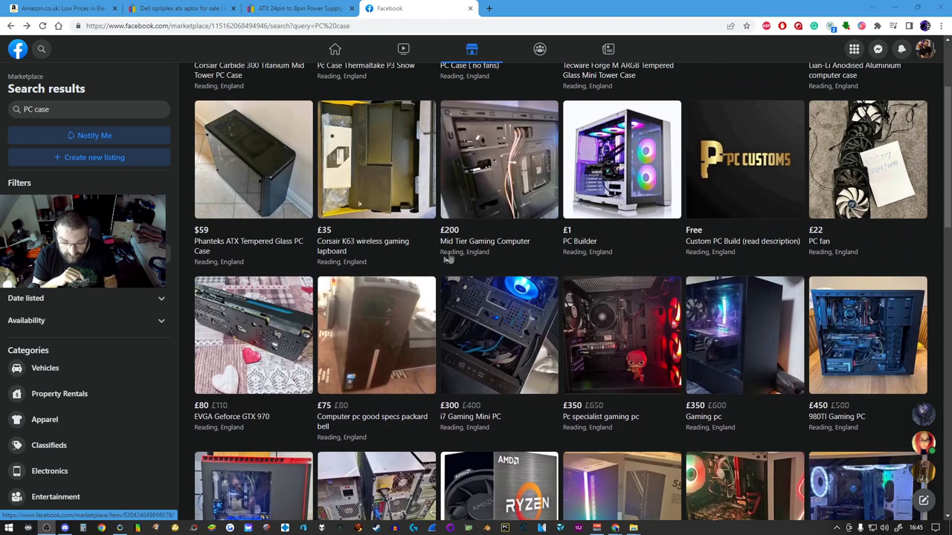
scroll(up, 3)
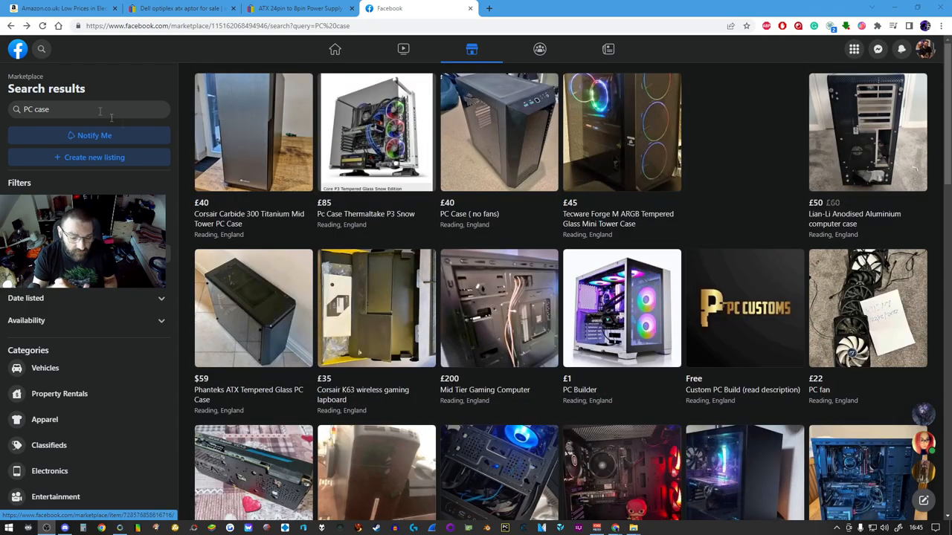
scroll(down, 3)
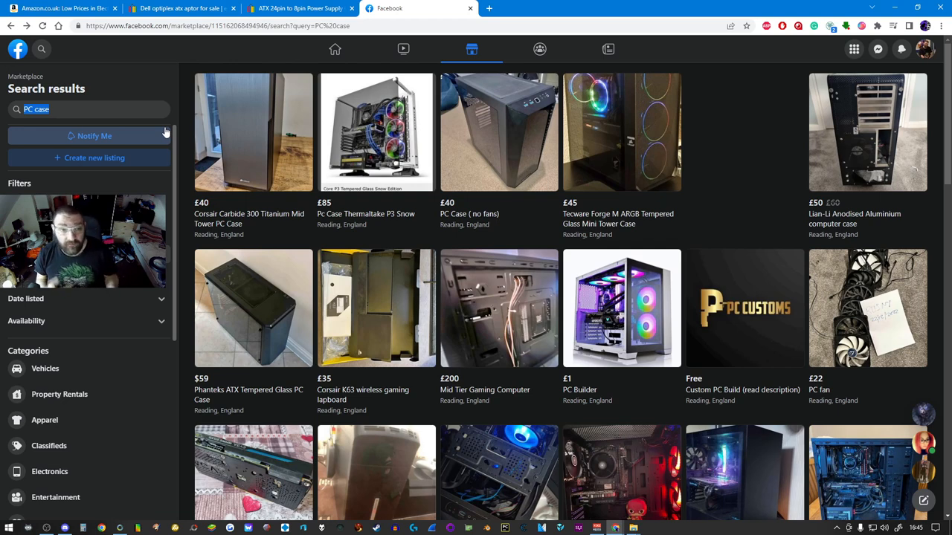
click(89, 109)
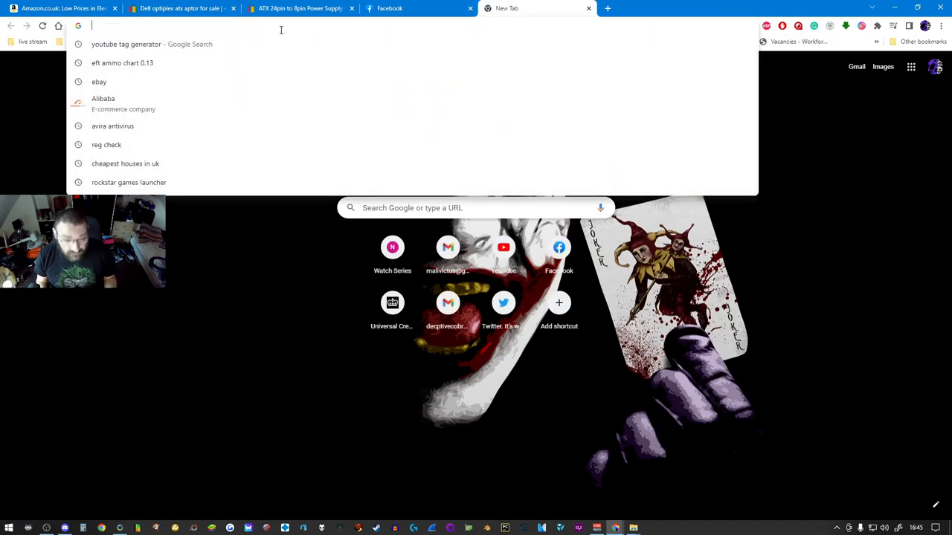
- Enter the site address amazon.co.uk into the new tab's address bar
text(amazon.co.uk)
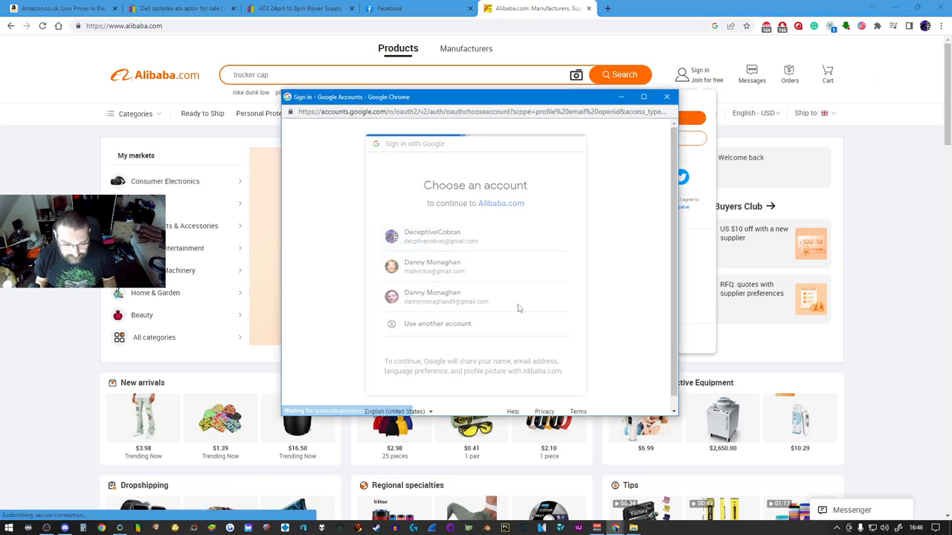
- Sign in with Google, dismiss the coupon popup, and open the Radeon RX 580 8GB favourite
click(666, 96)
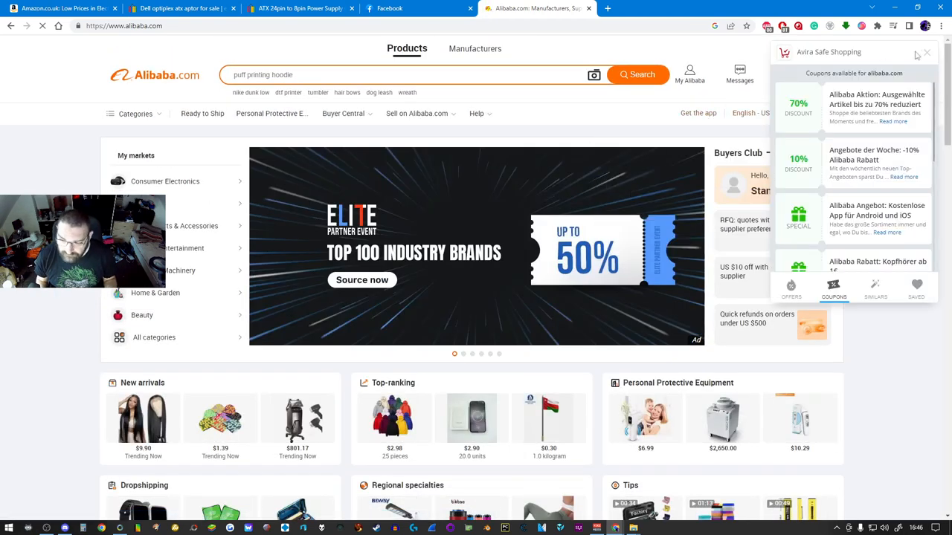
click(926, 52)
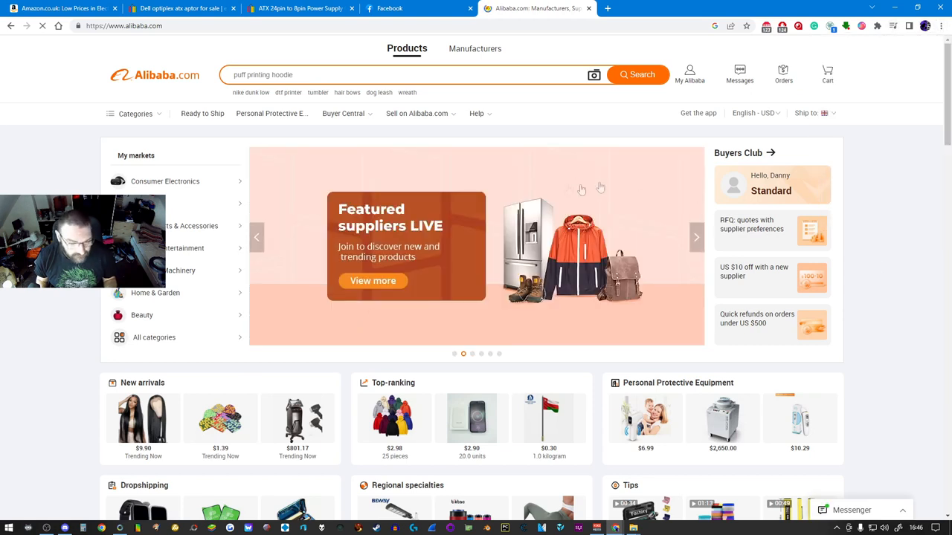
mouse_move(689, 74)
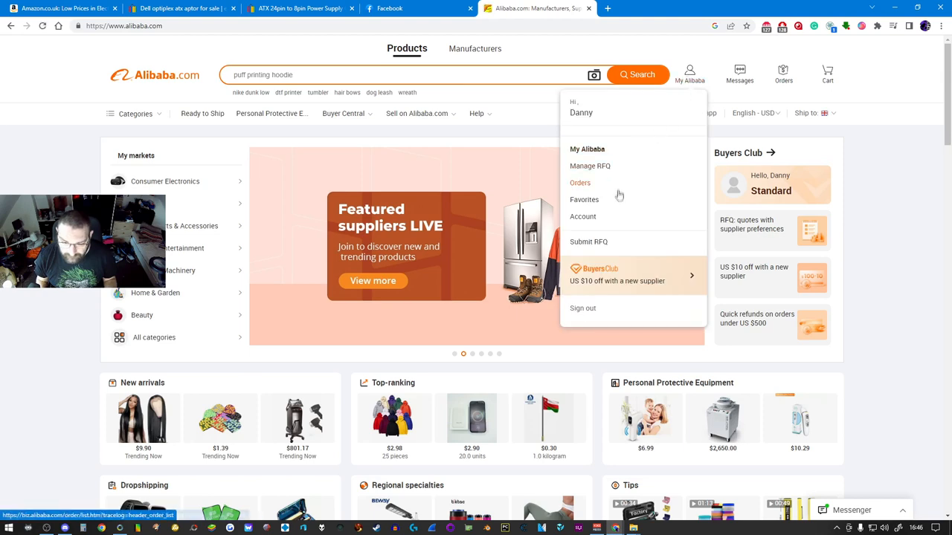
click(584, 199)
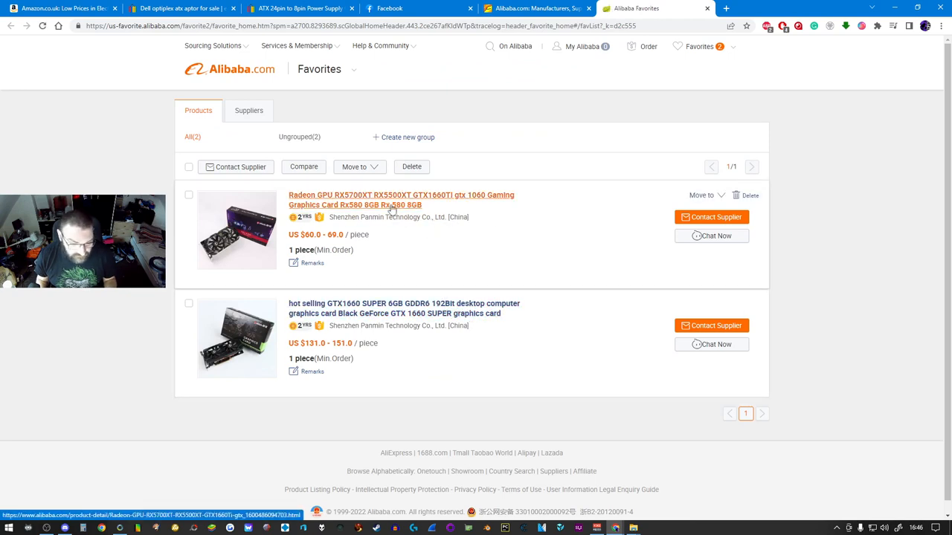
click(401, 199)
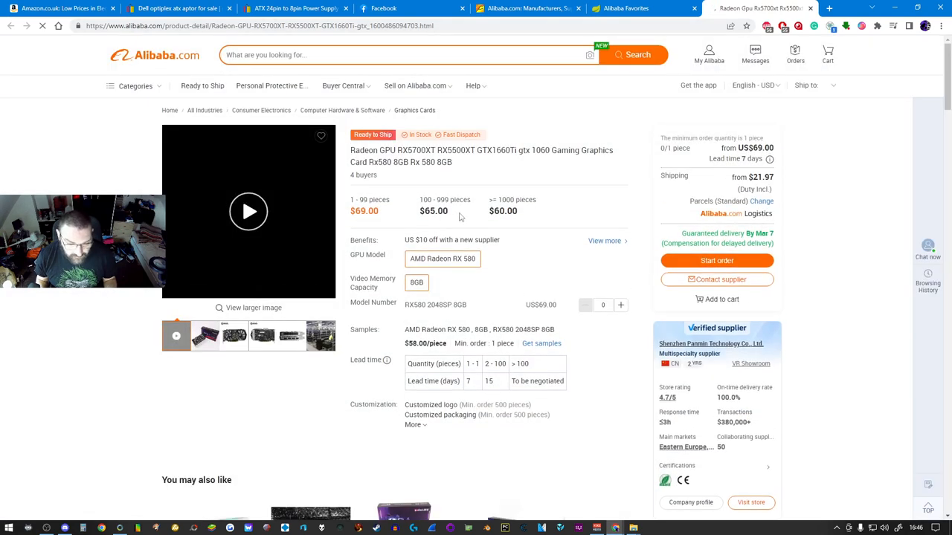
- Review the Radeon RX 580 8GB listing: $69 per piece plus $21.97 shipping
click(320, 136)
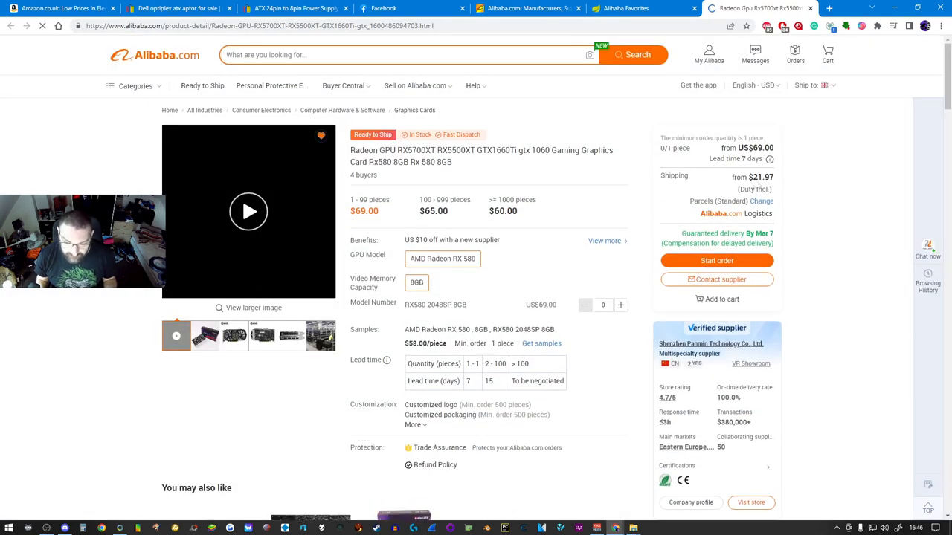
click(248, 212)
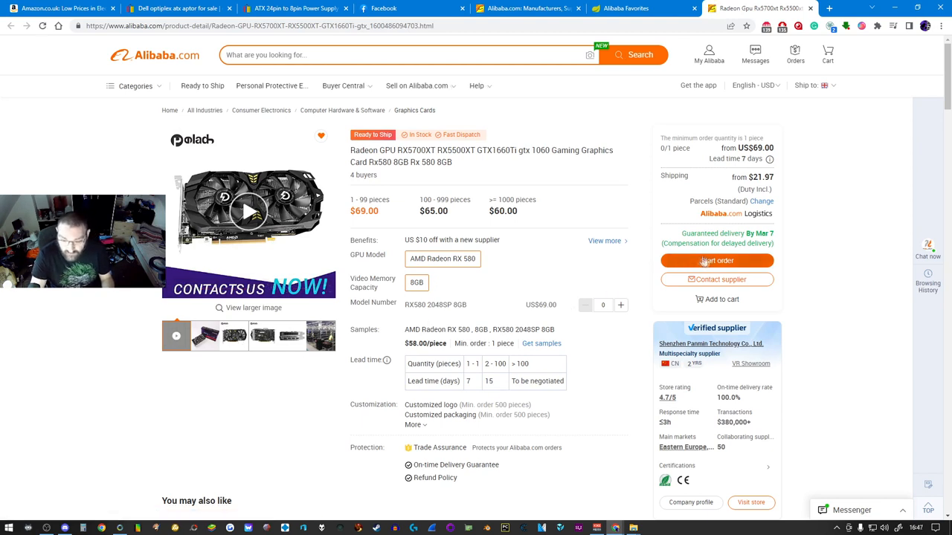
mouse_move(808, 298)
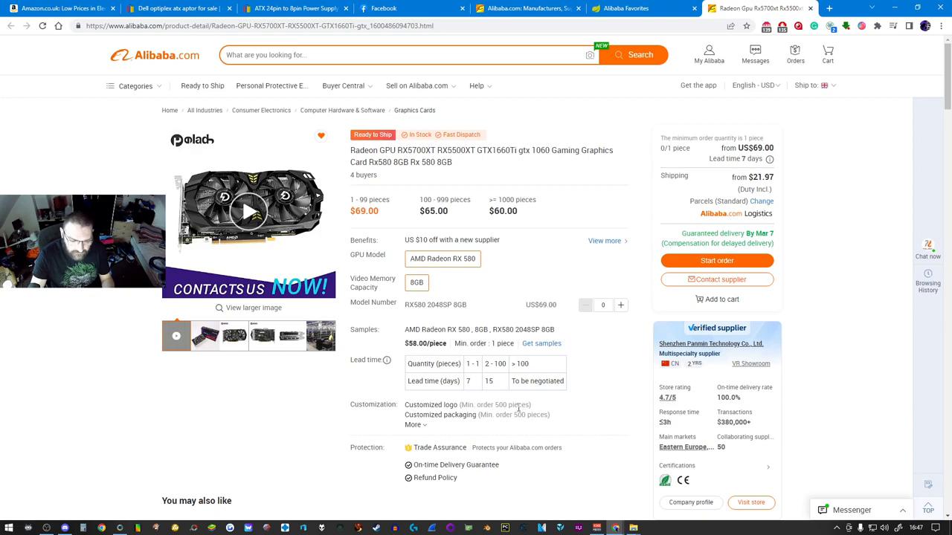
scroll(down, 3)
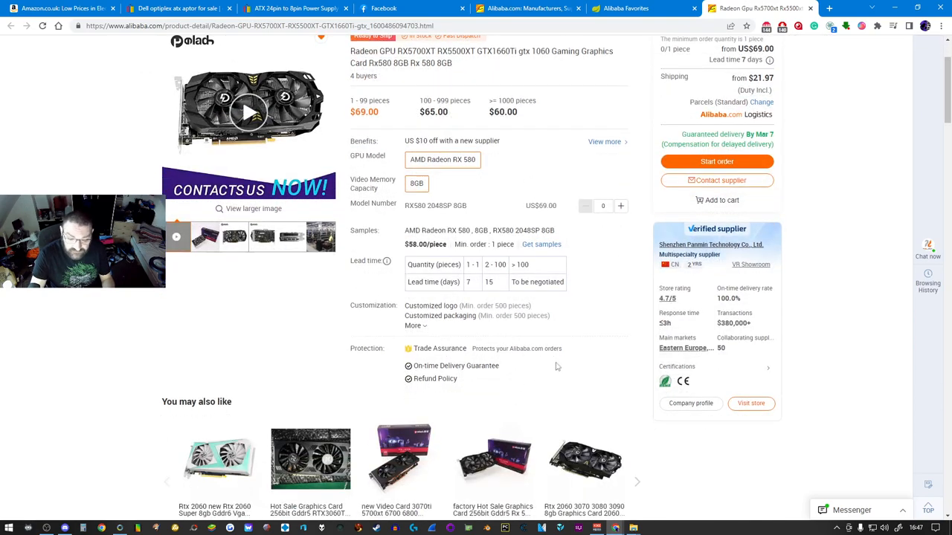
scroll(up, 3)
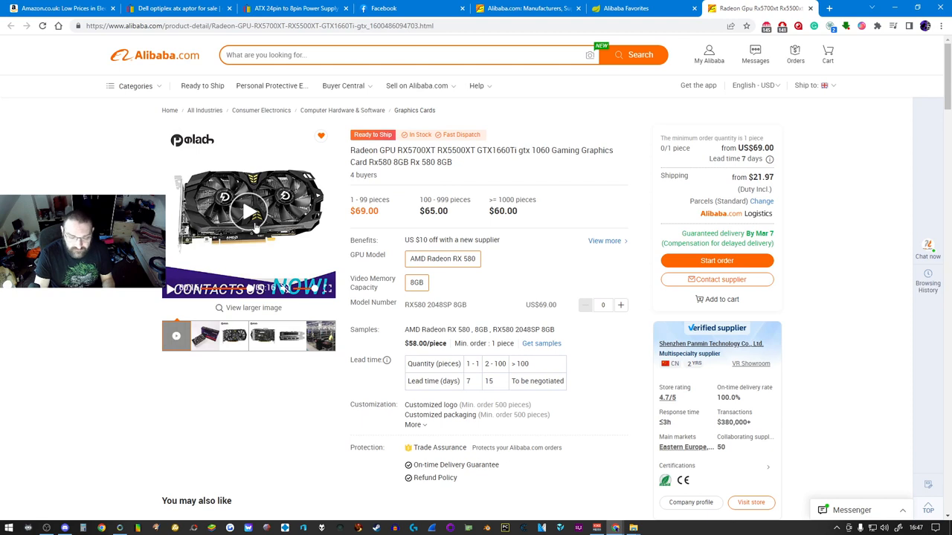
mouse_move(591, 228)
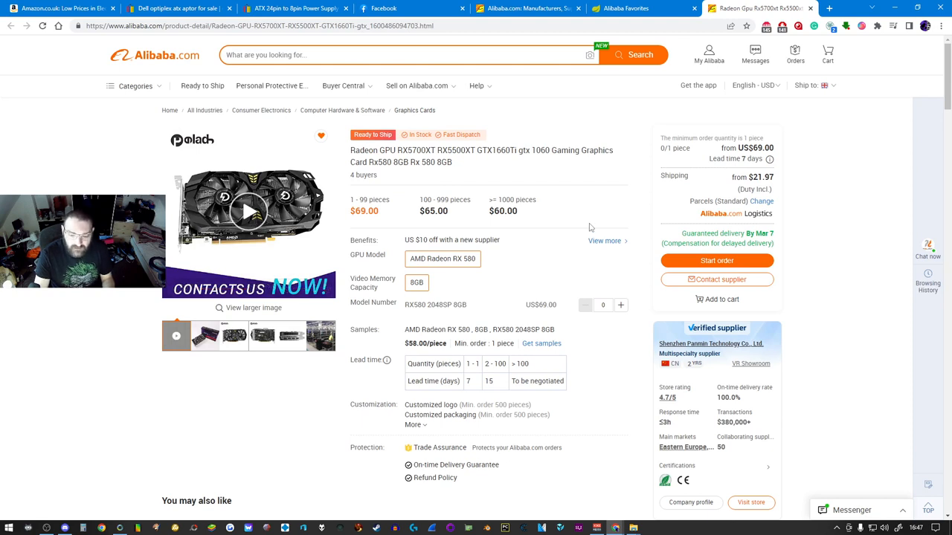
mouse_move(540, 223)
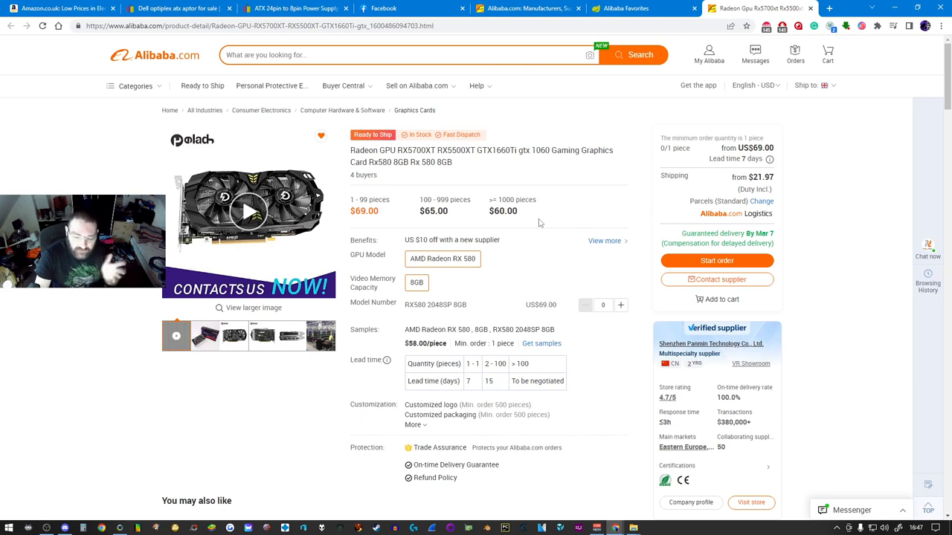
mouse_move(510, 229)
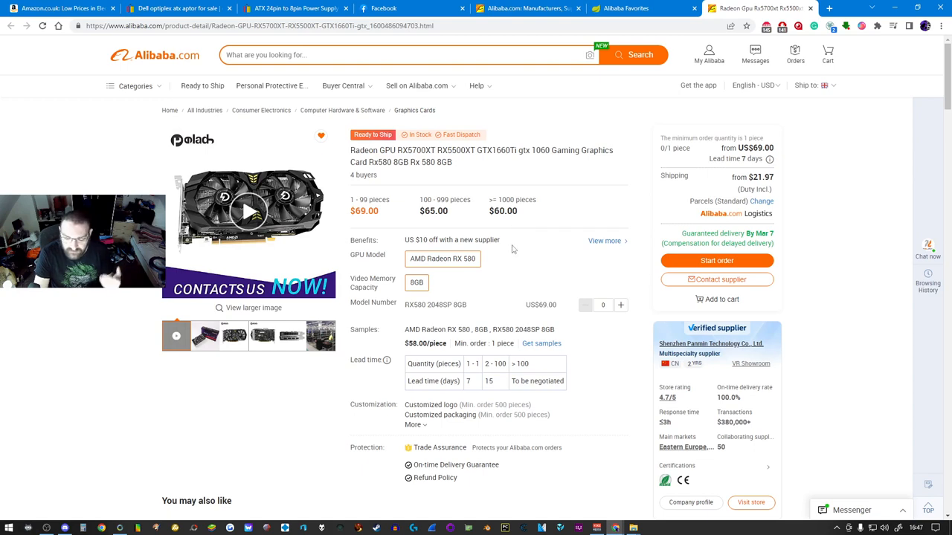
- Open the saved GTX 1660 SUPER 6GB listing ($151) from Favorites and close the Manufacturers tab
click(626, 8)
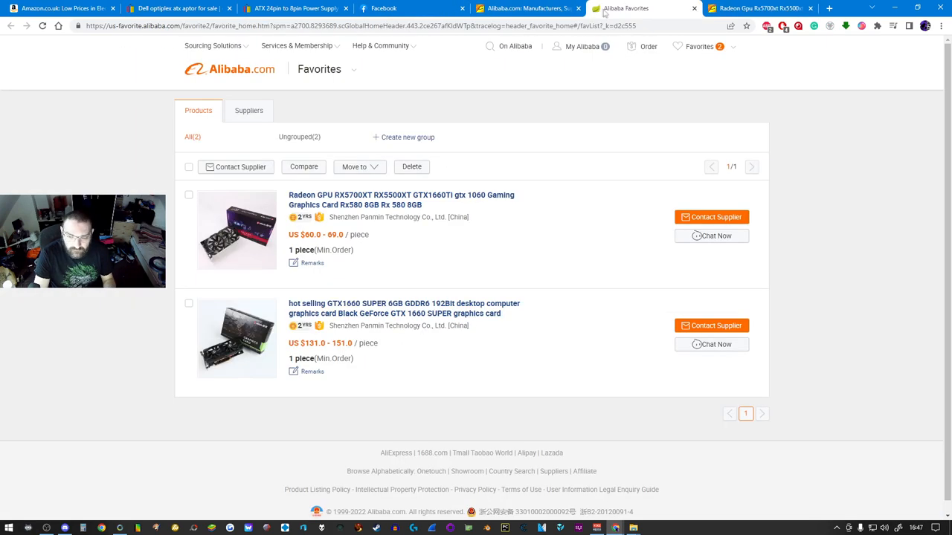
mouse_move(636, 118)
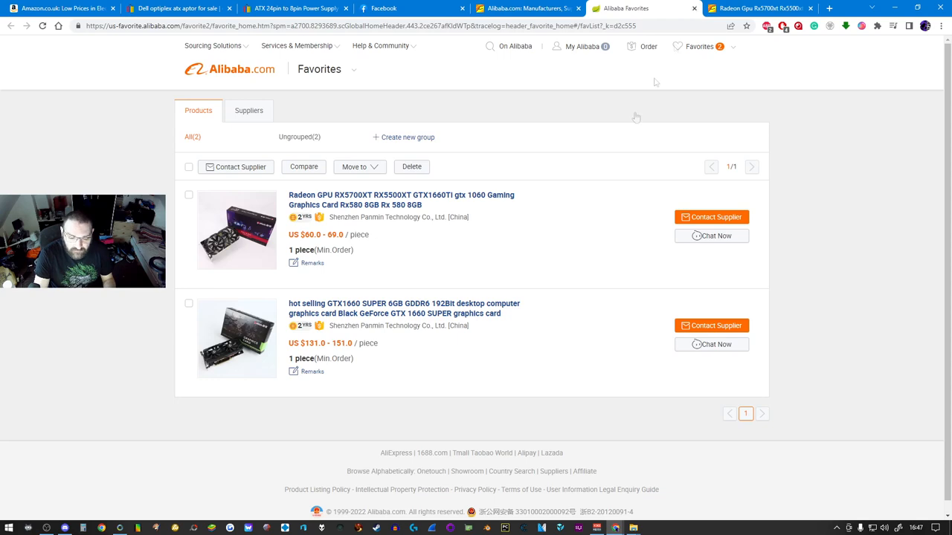
click(403, 307)
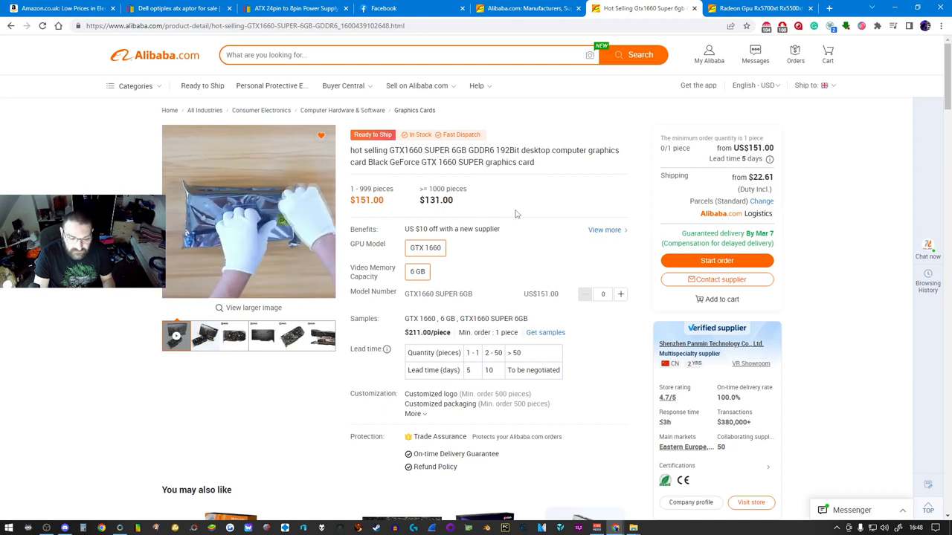
mouse_move(559, 123)
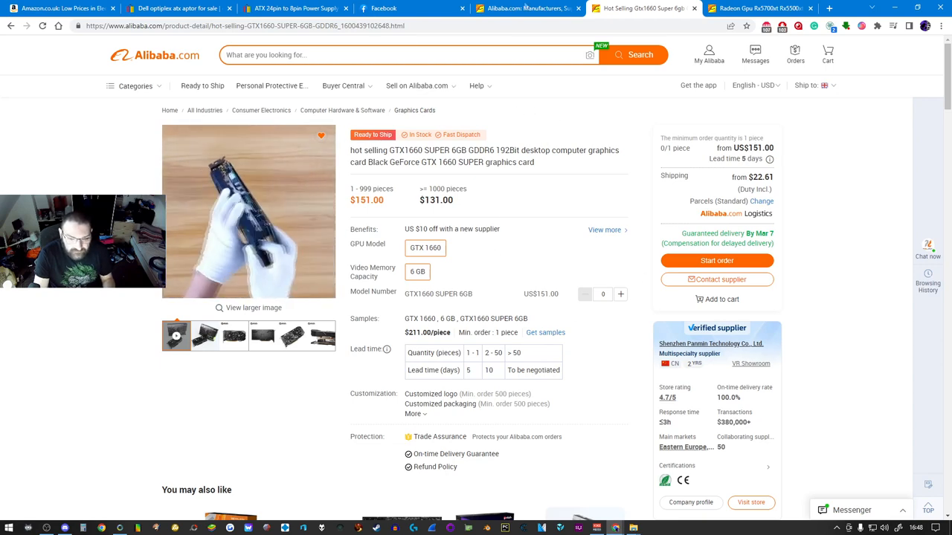
click(759, 9)
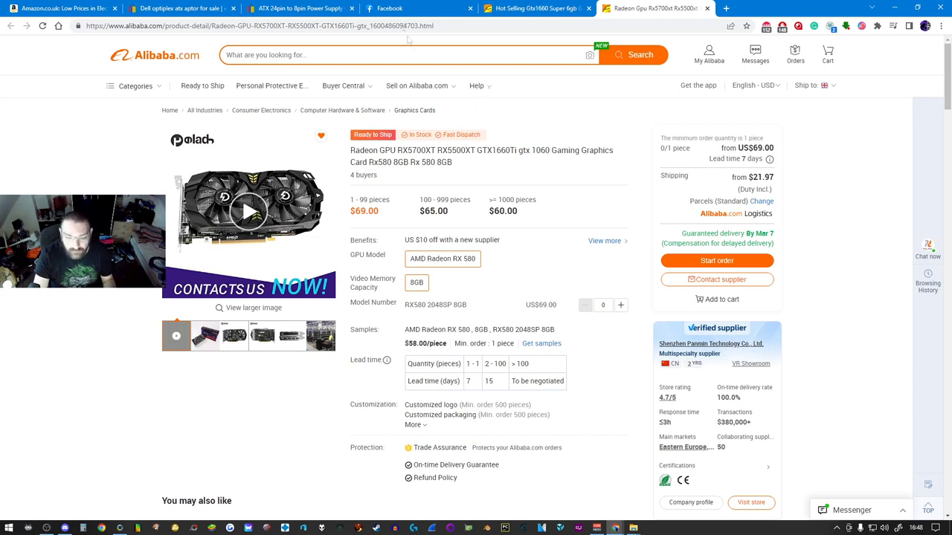
- Switch back to the Facebook tab showing the Marketplace 'pc case' results
click(418, 9)
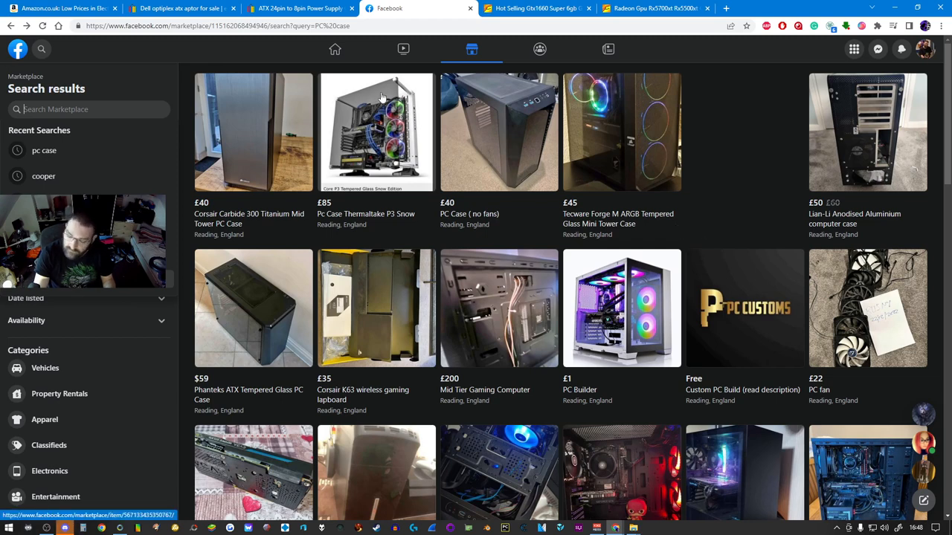
mouse_move(333, 49)
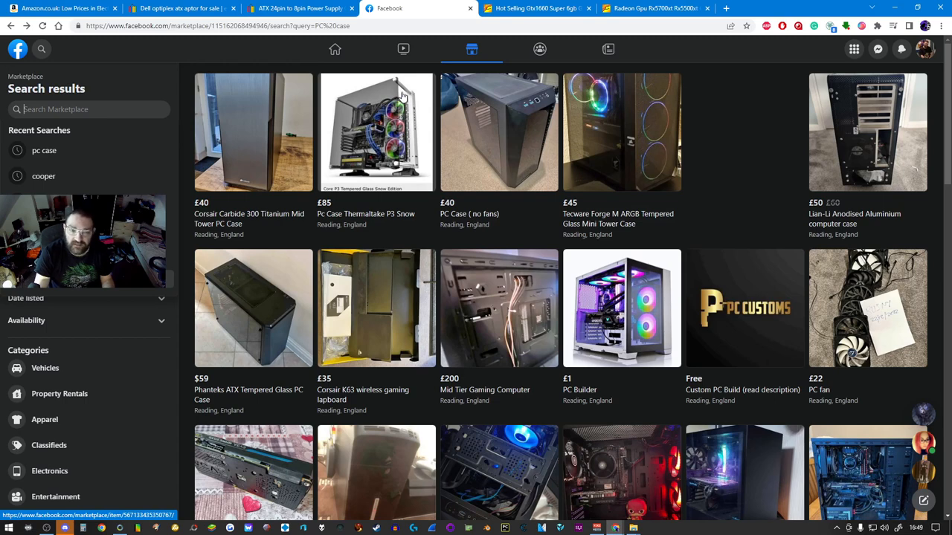
mouse_move(334, 49)
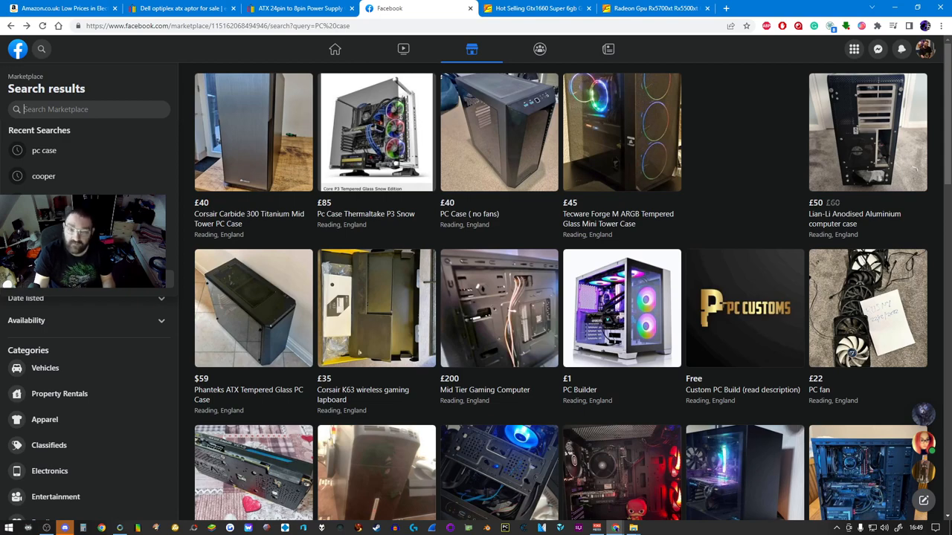
- Scroll Amazon's 24-inch display results, led by the £99.99 Huawei Full HD monitor
click(63, 8)
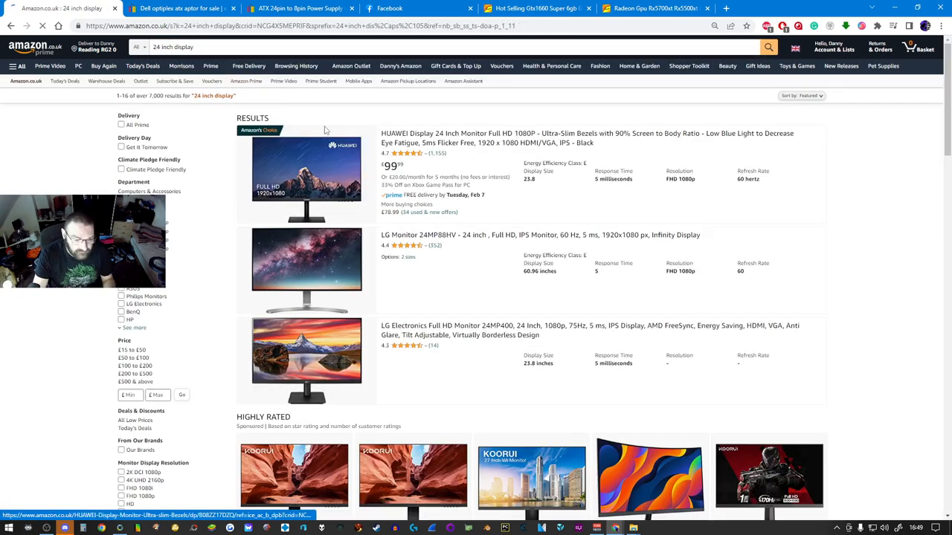
scroll(down, 3)
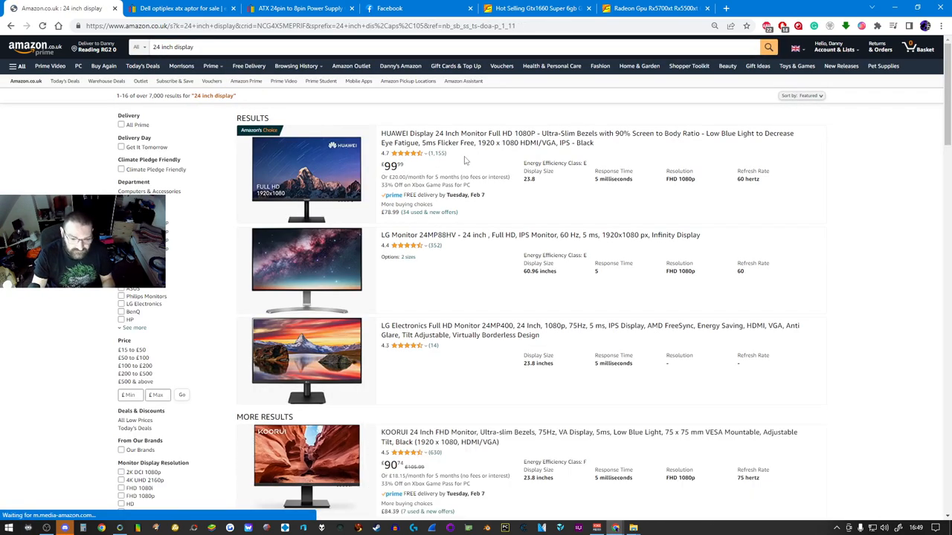
mouse_move(489, 138)
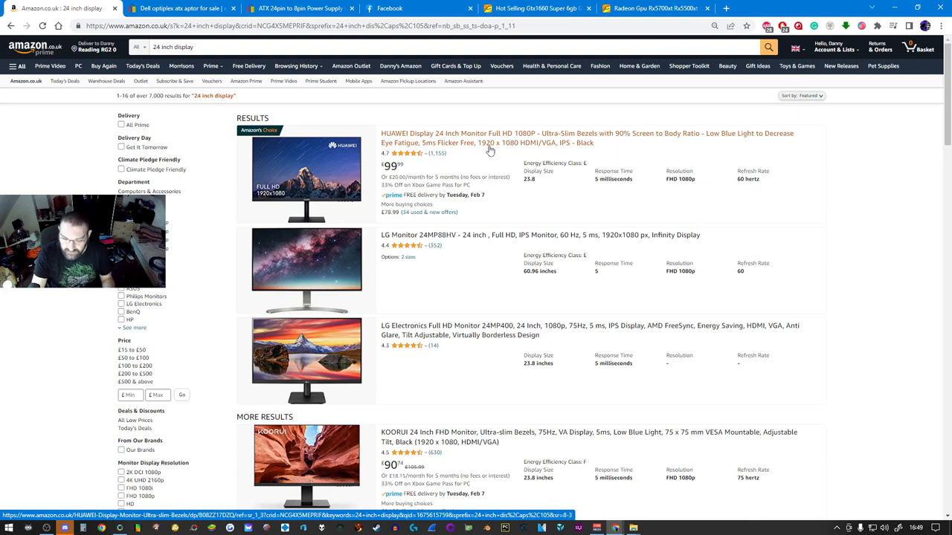
mouse_move(308, 160)
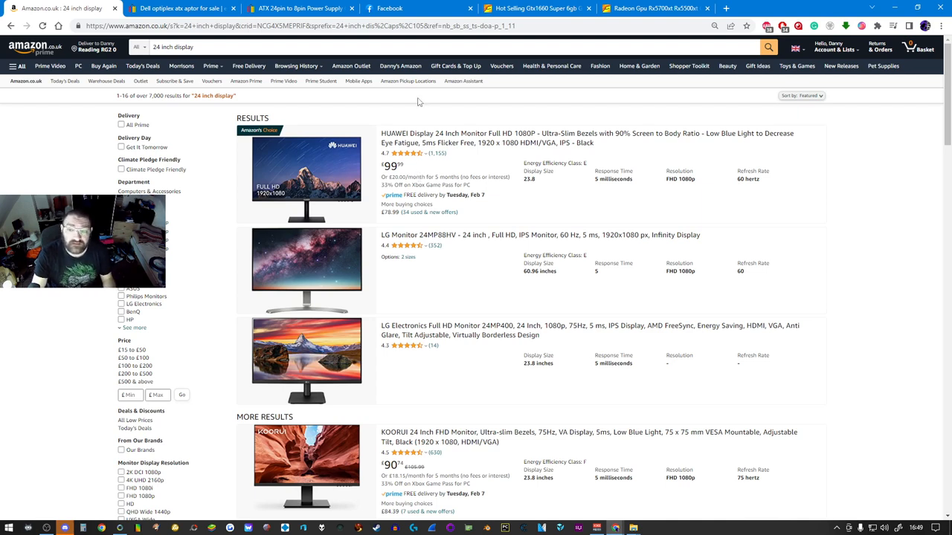
mouse_move(526, 227)
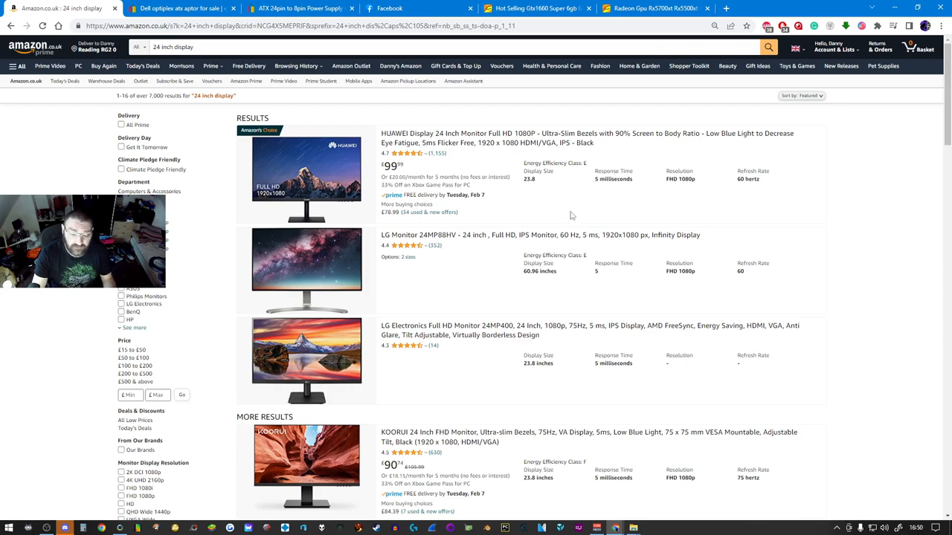
mouse_move(636, 221)
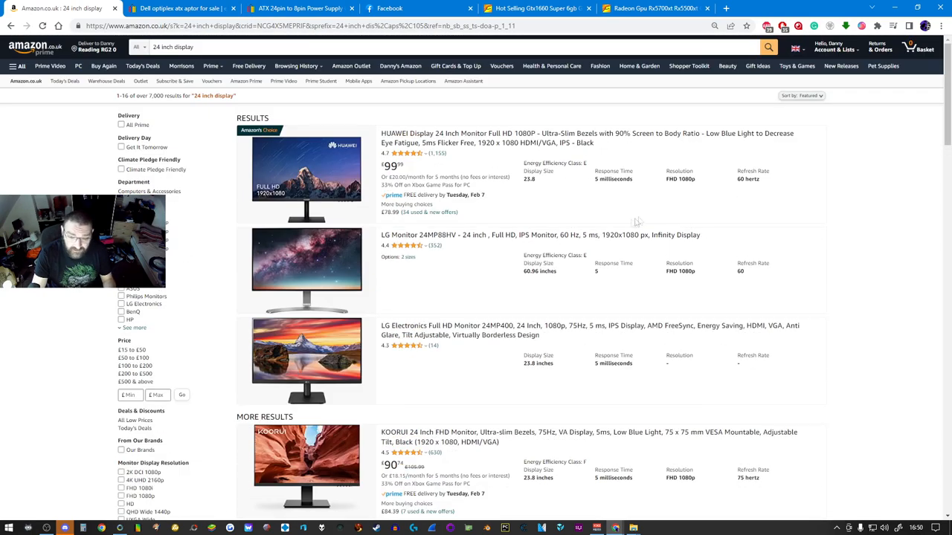
mouse_move(883, 178)
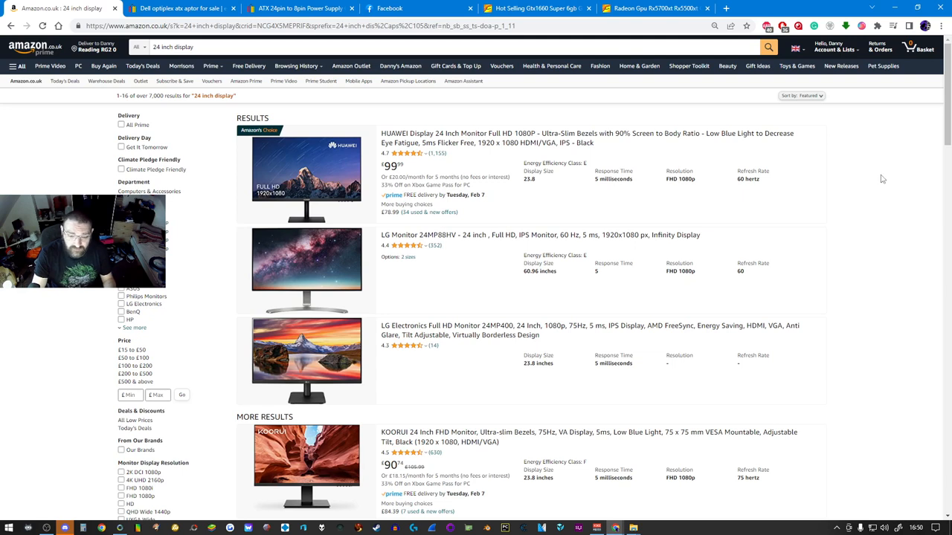